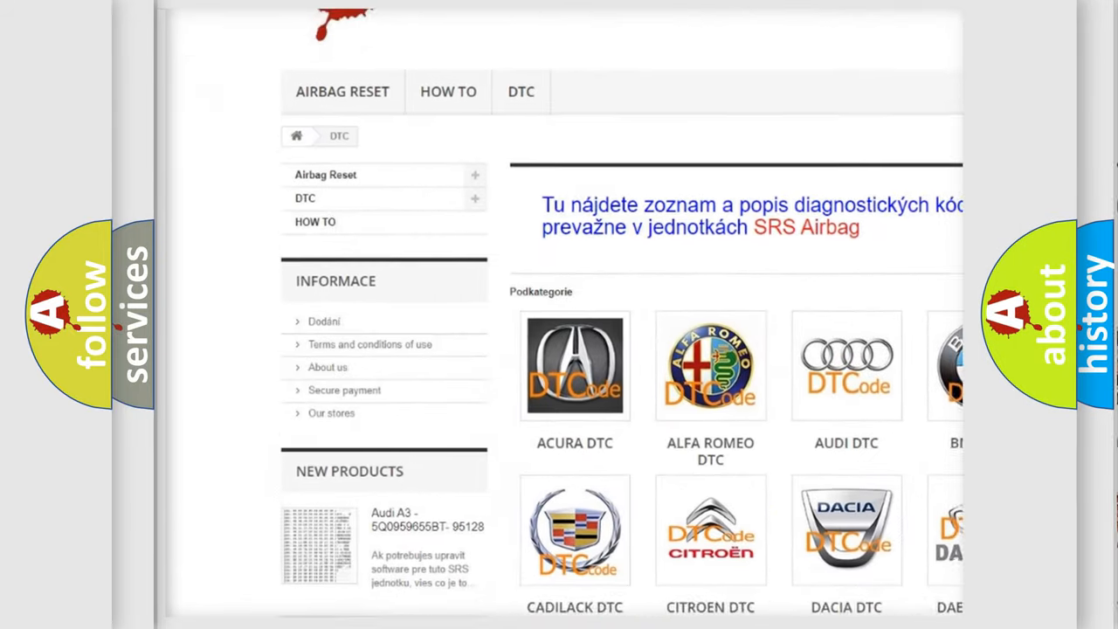
- Look down the DTC category page through the brand tiles from Acura to Infiniti
scroll(down, 3)
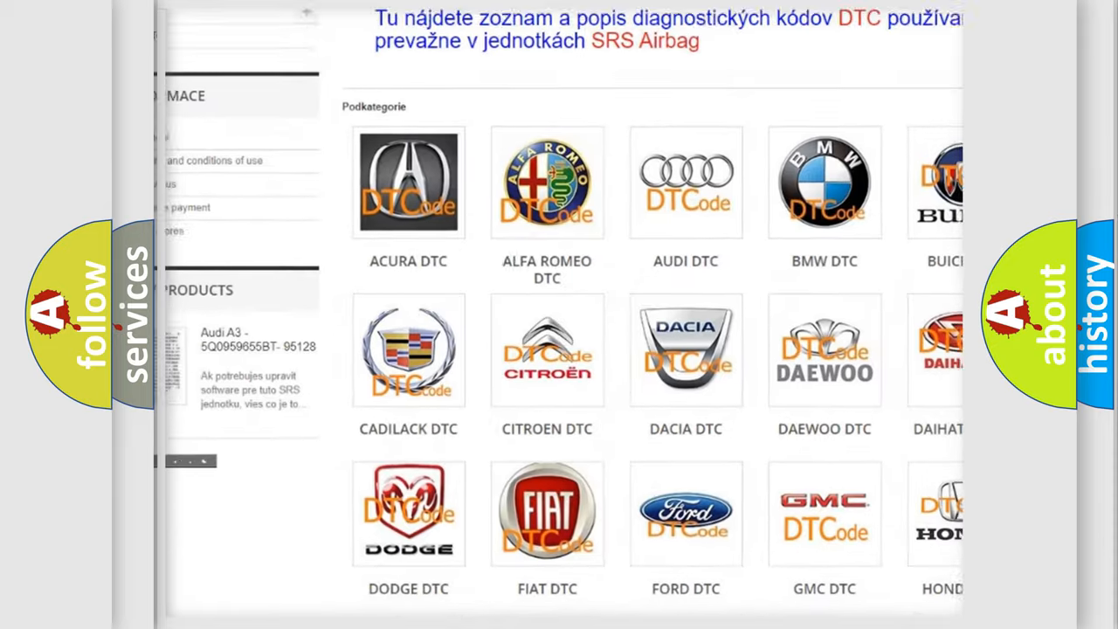
scroll(down, 3)
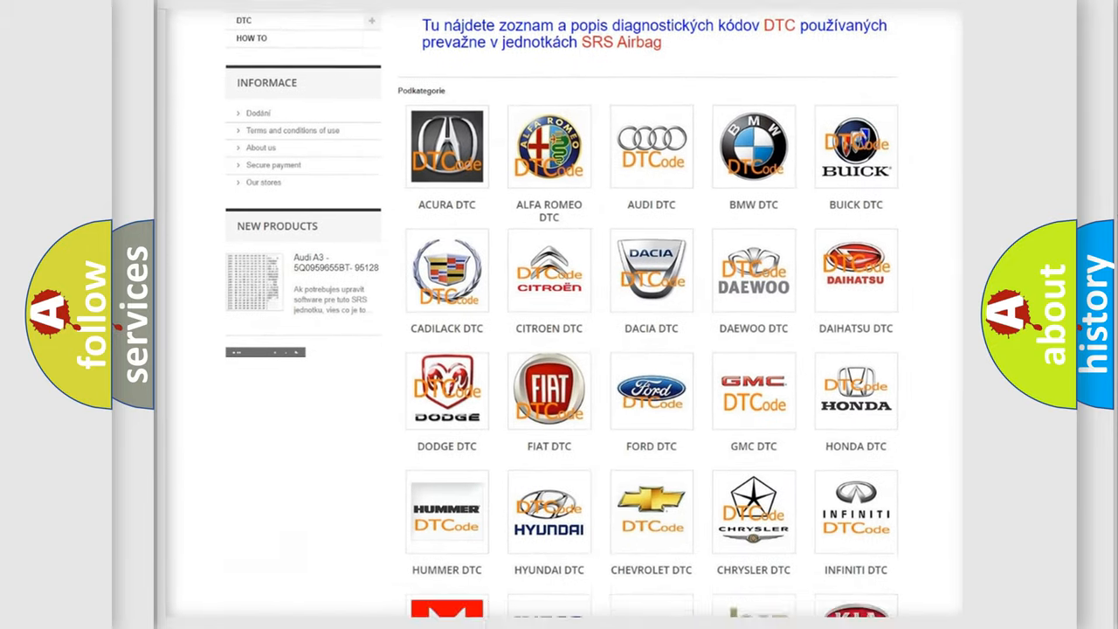
scroll(down, 3)
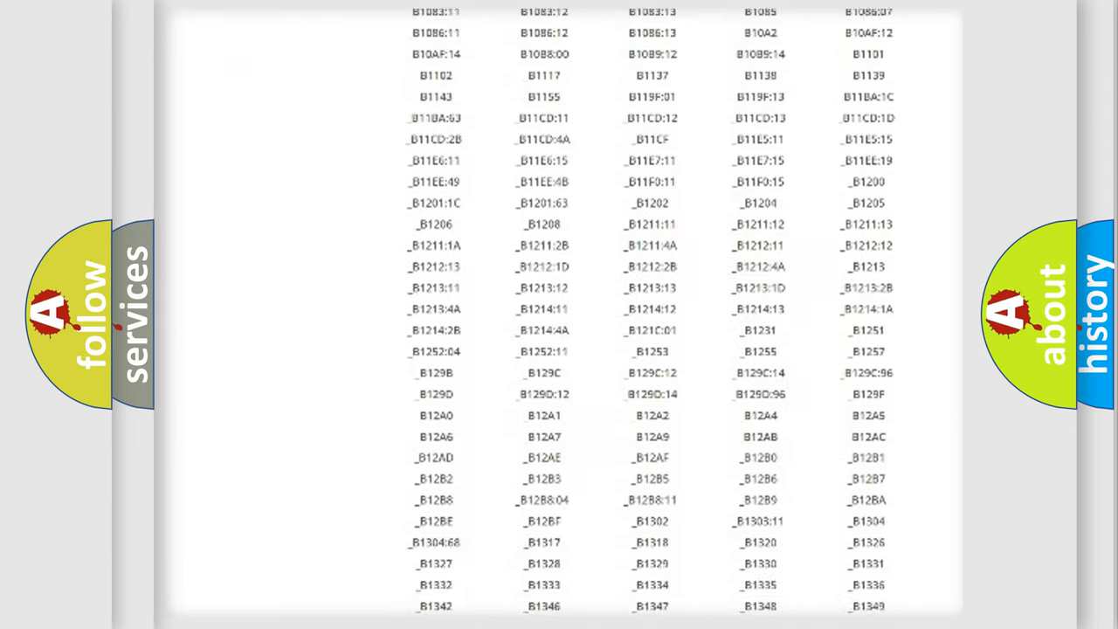
- Browse the B-series DTC code table down to about B1840 and back up
scroll(down, 3)
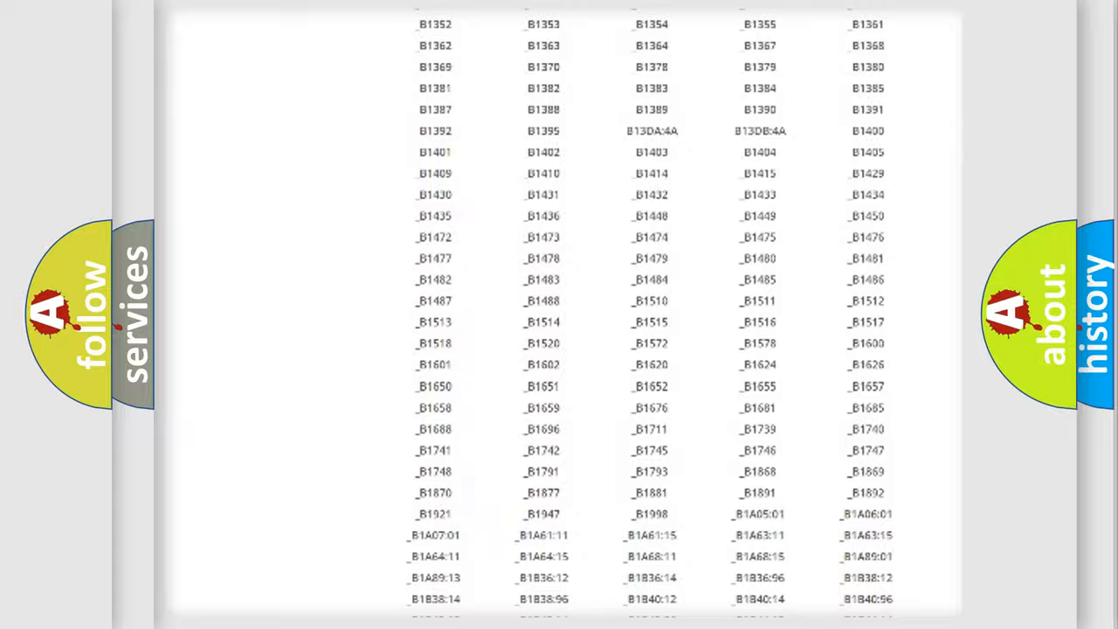
scroll(up, 3)
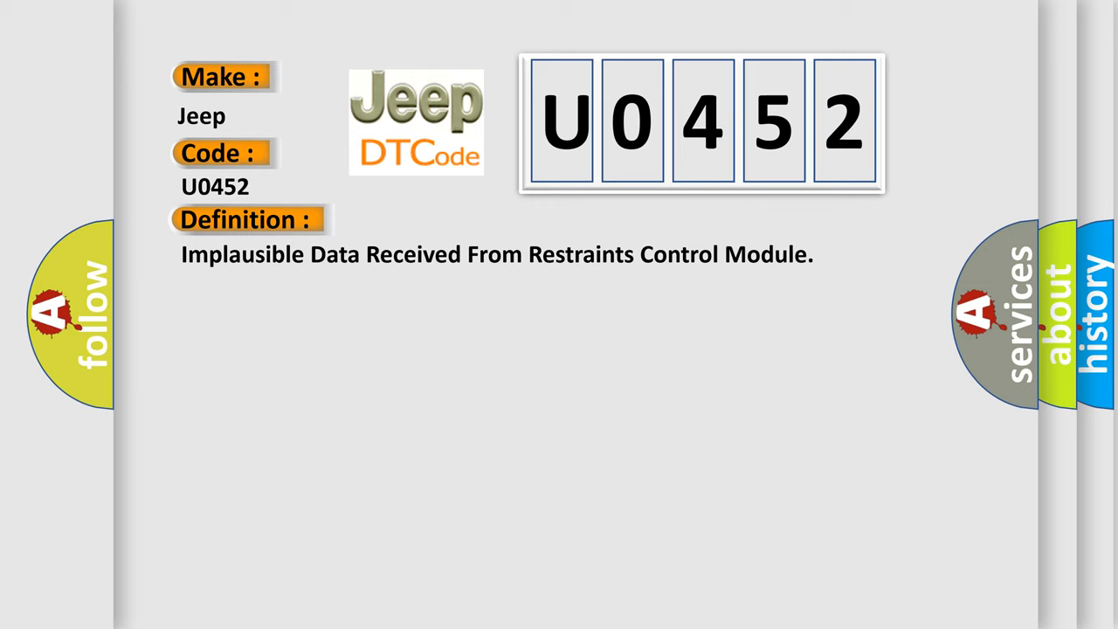
- Show the Jeep U0452 slide with its Definition and the start of its Description
click(454, 220)
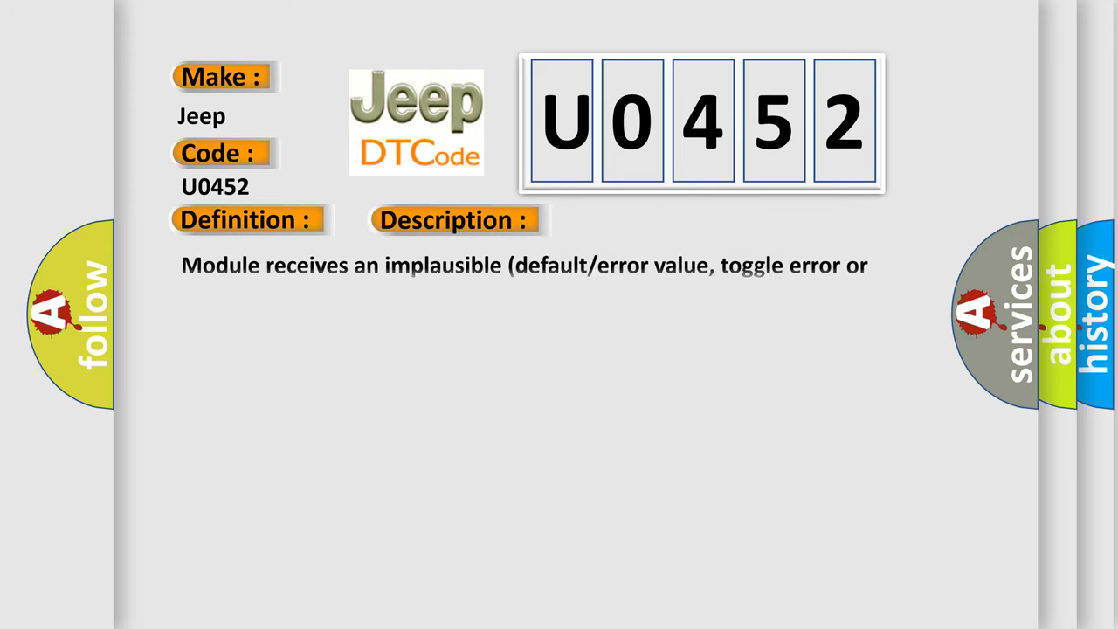